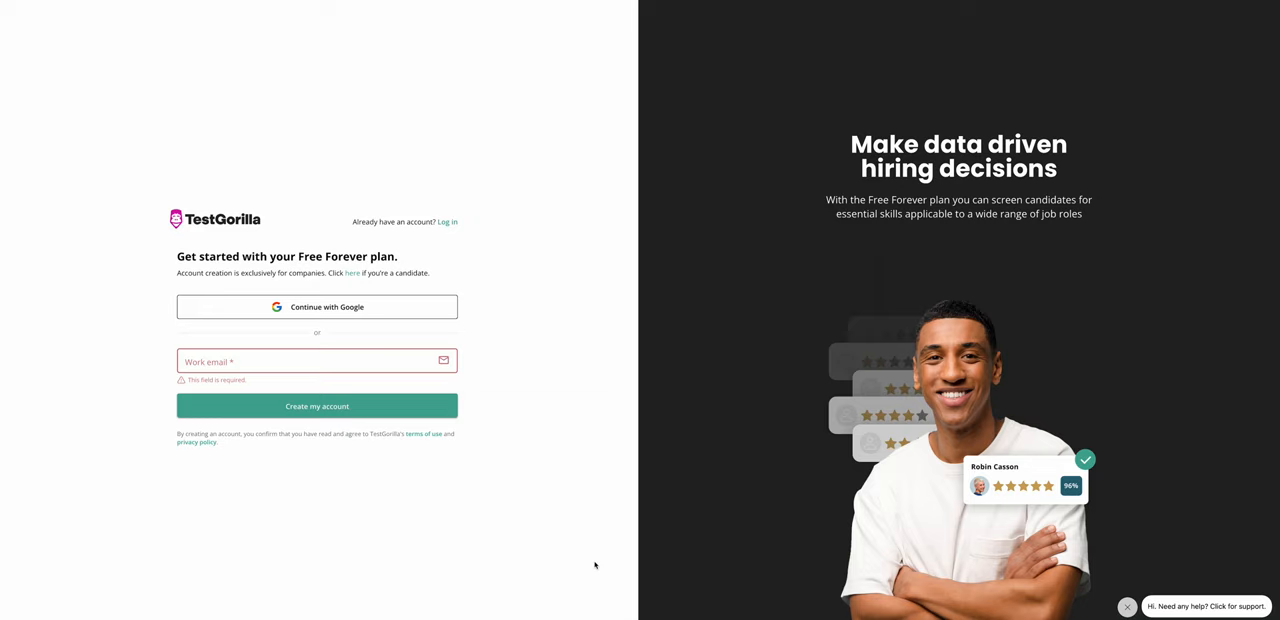
{"action": "mouse_move", "coordinate": [590, 565]}
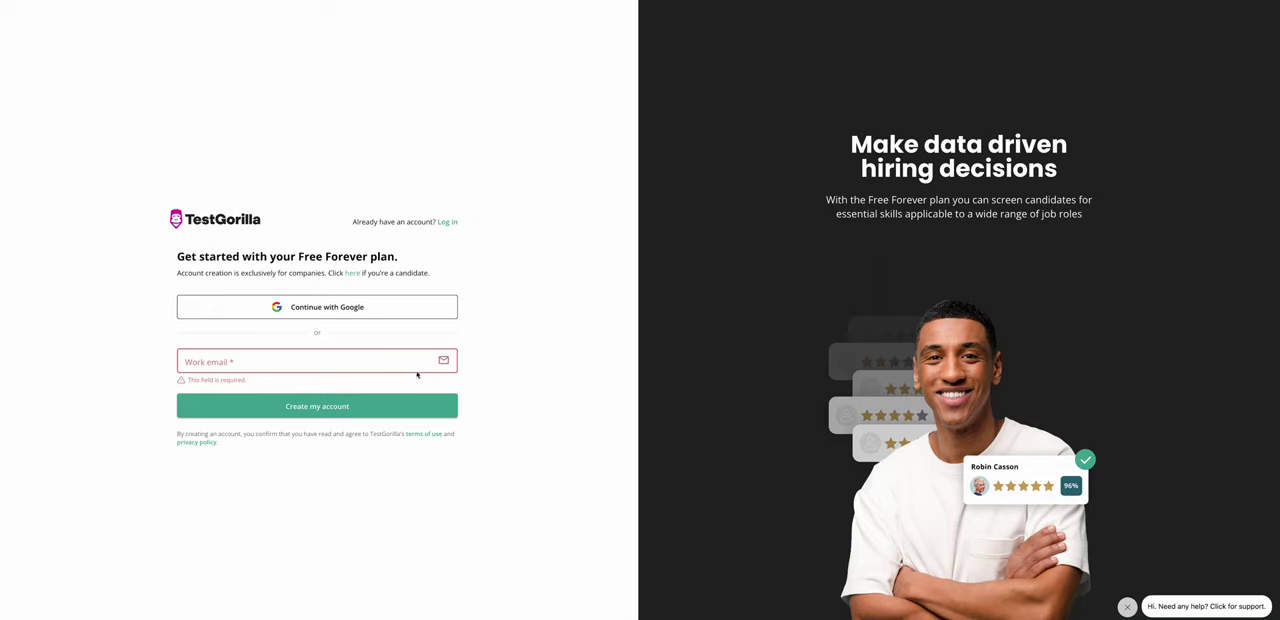
{"action": "mouse_move", "coordinate": [178, 277]}
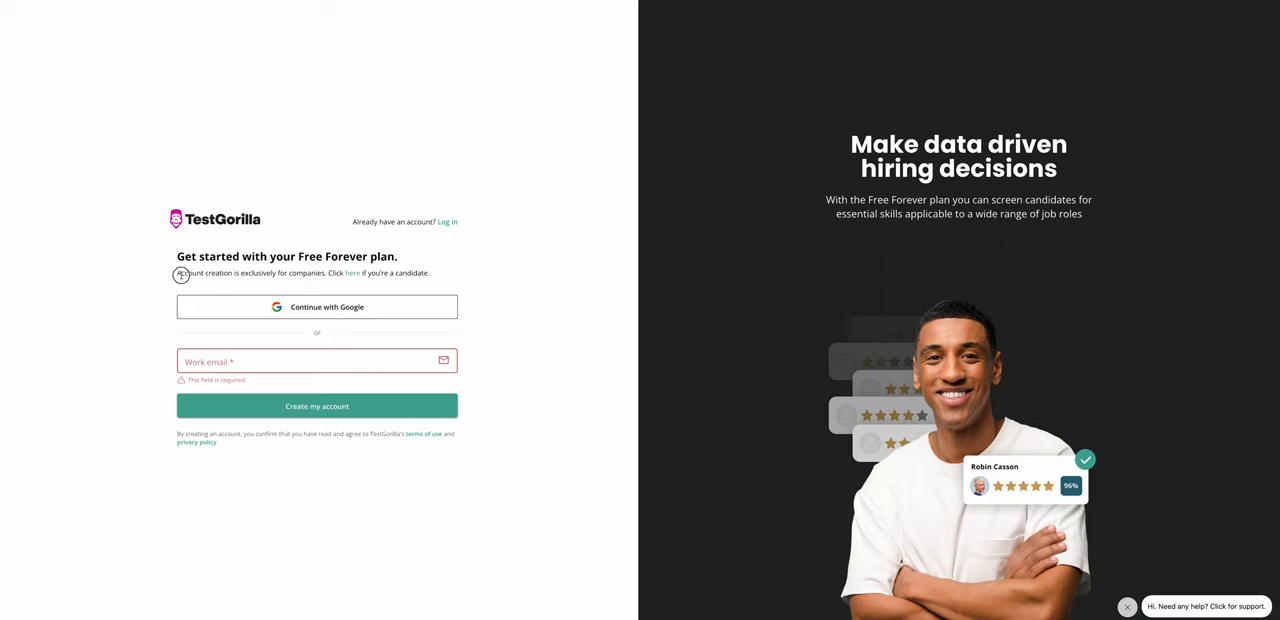
- Leave the sign-up page for the TestGorilla candidate support pages
{"action": "left_click_drag", "start_coordinate": [176, 273], "coordinate": [330, 273]}
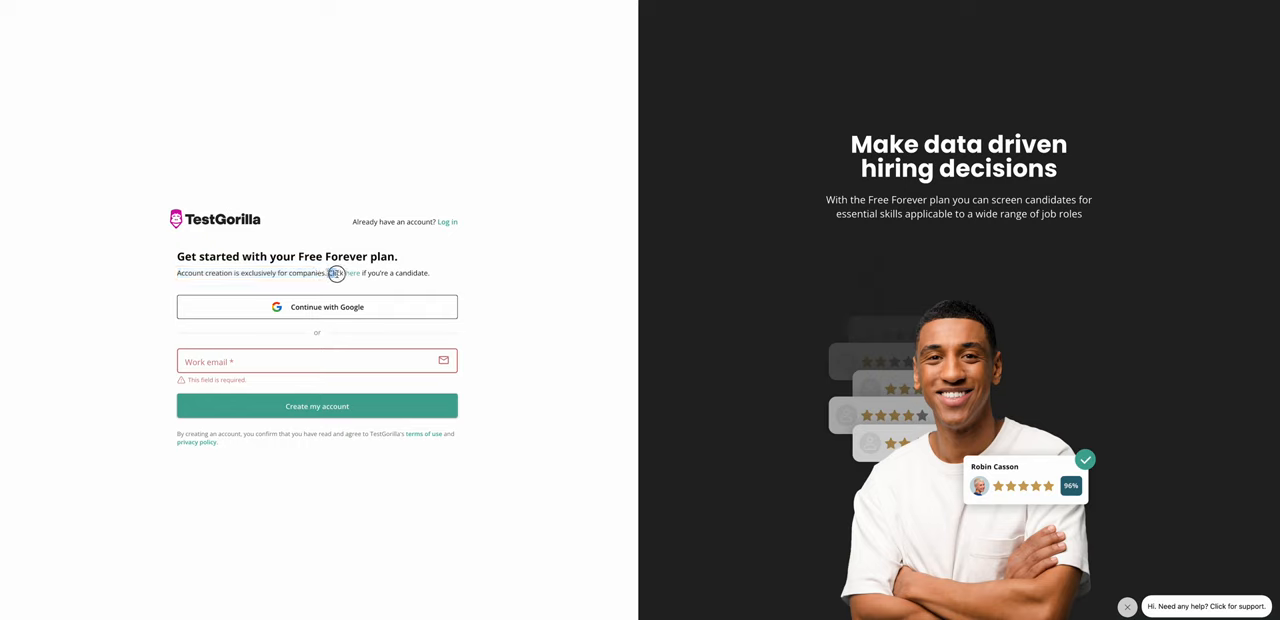
{"action": "left_click_drag", "start_coordinate": [328, 273], "coordinate": [437, 279]}
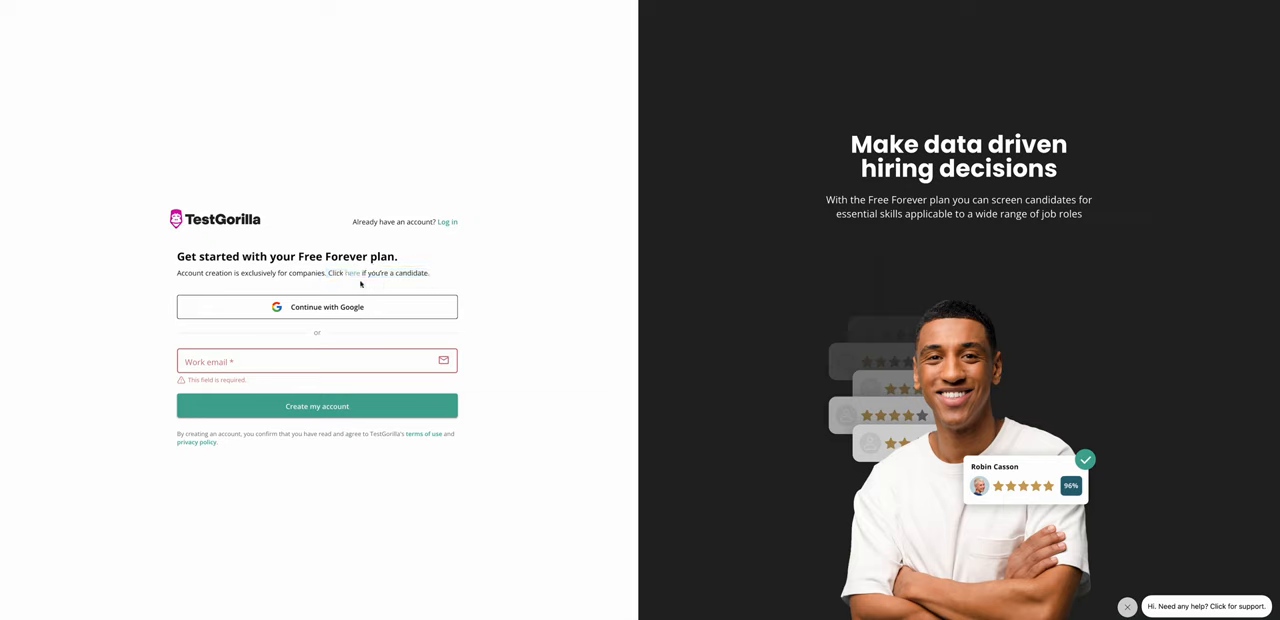
{"action": "left_click", "coordinate": [351, 273]}
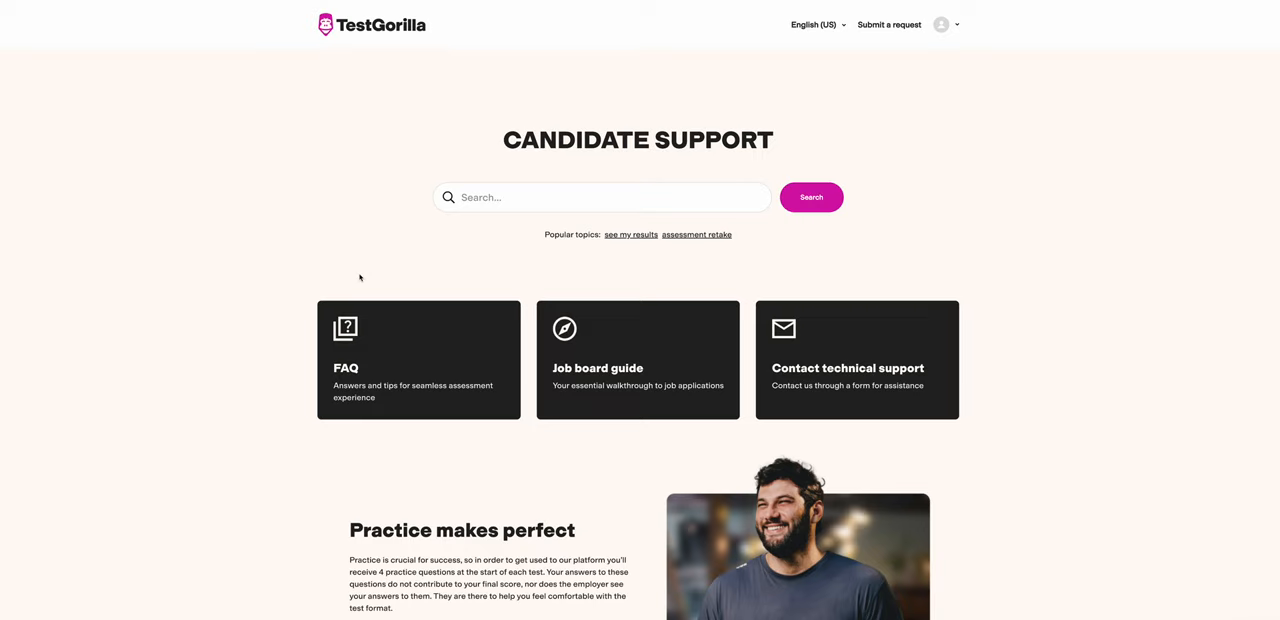
- Scroll through the candidate support article to its end, then back up slightly
{"action": "scroll", "scroll_direction": "down", "scroll_amount": 3}
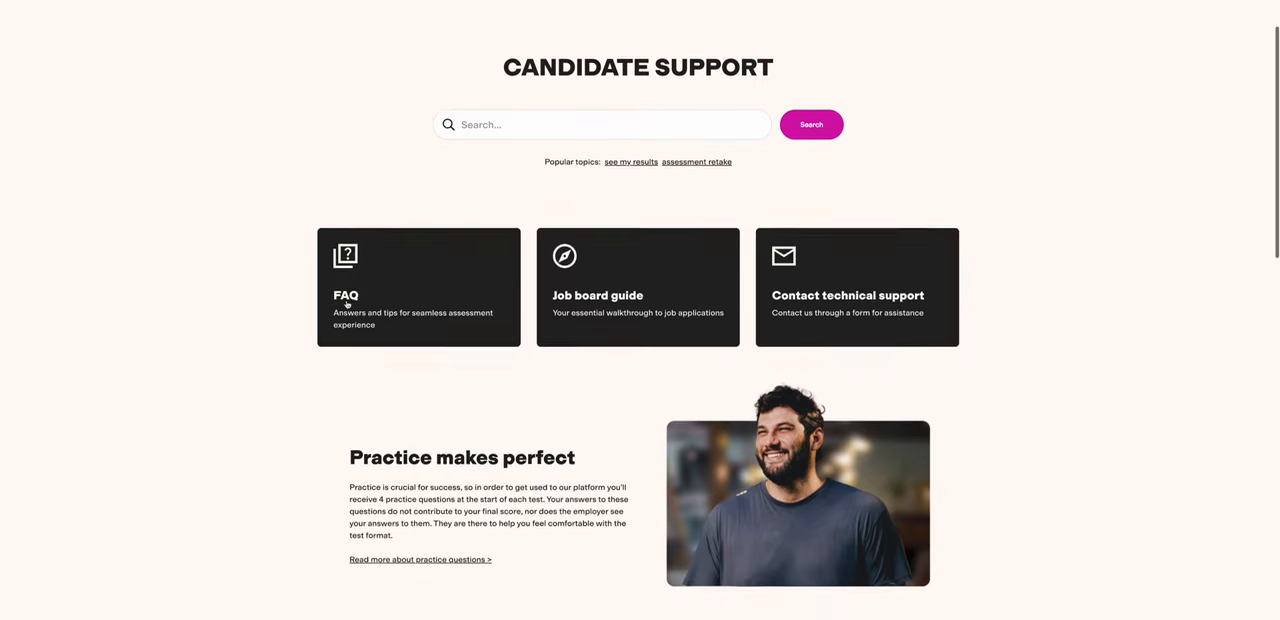
{"action": "scroll", "scroll_direction": "down", "scroll_amount": 3}
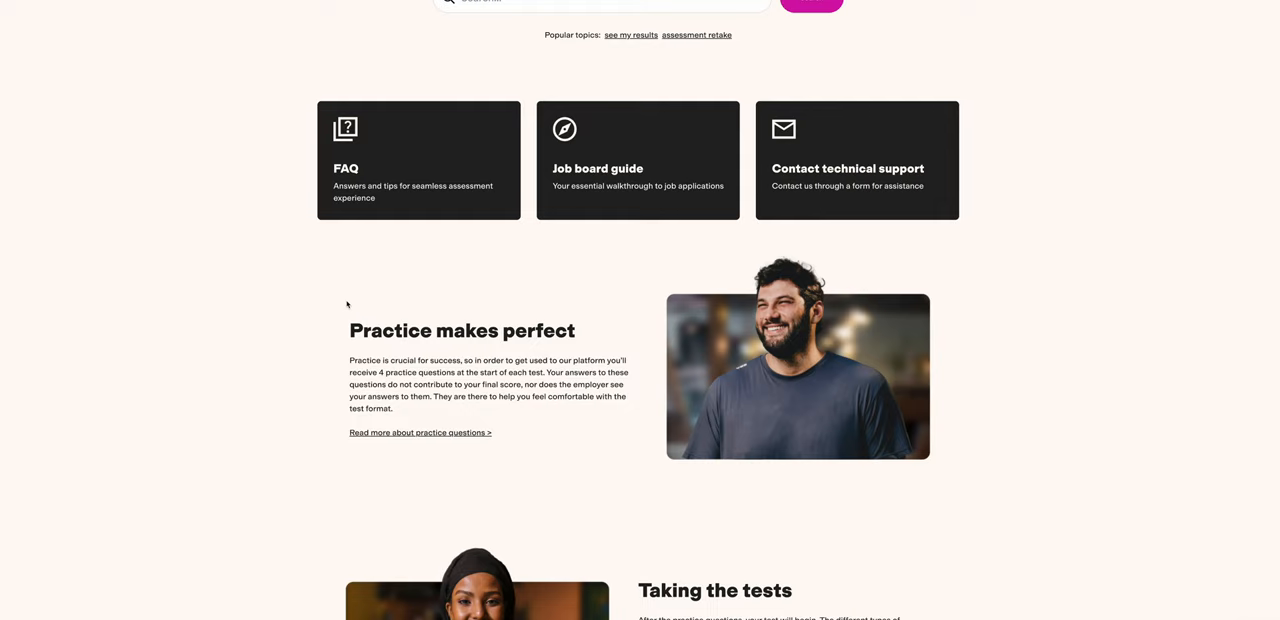
{"action": "scroll", "scroll_direction": "down", "scroll_amount": 3}
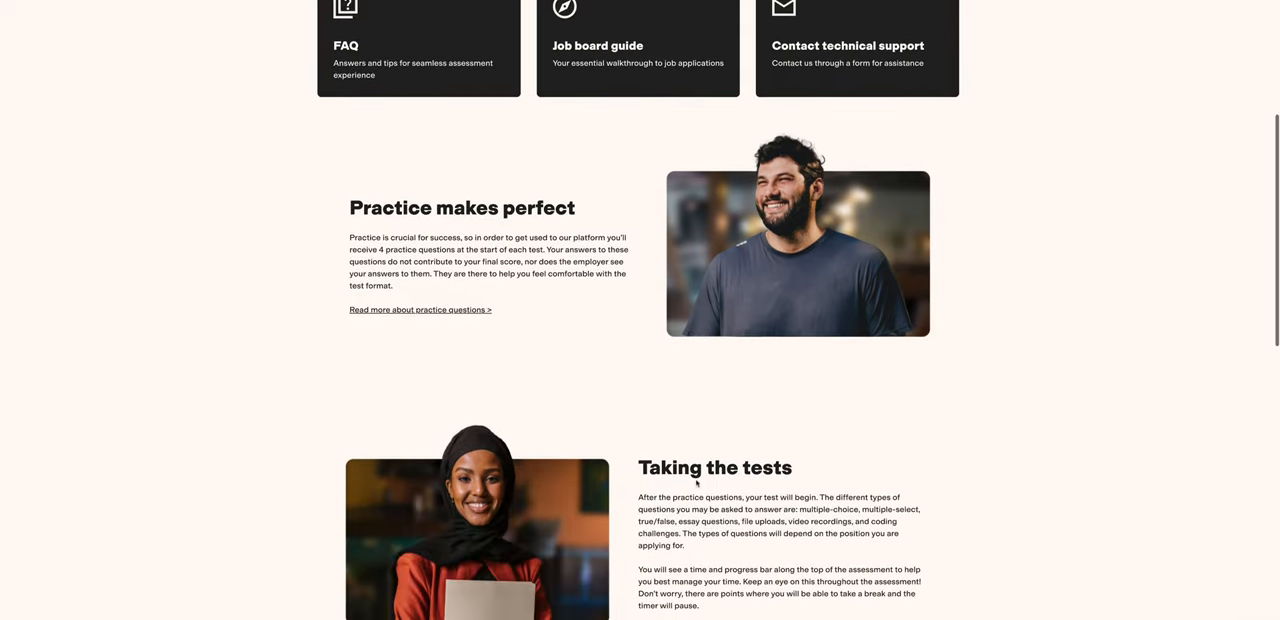
{"action": "scroll", "scroll_direction": "down", "scroll_amount": 3}
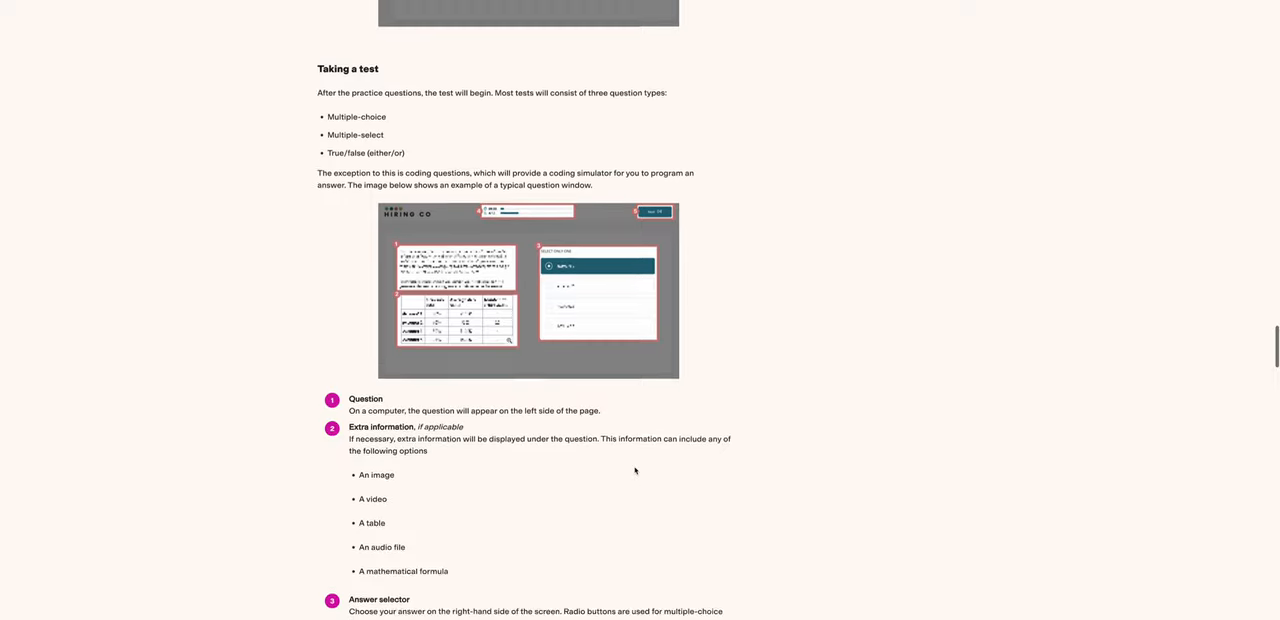
{"action": "scroll", "scroll_direction": "down", "scroll_amount": 3}
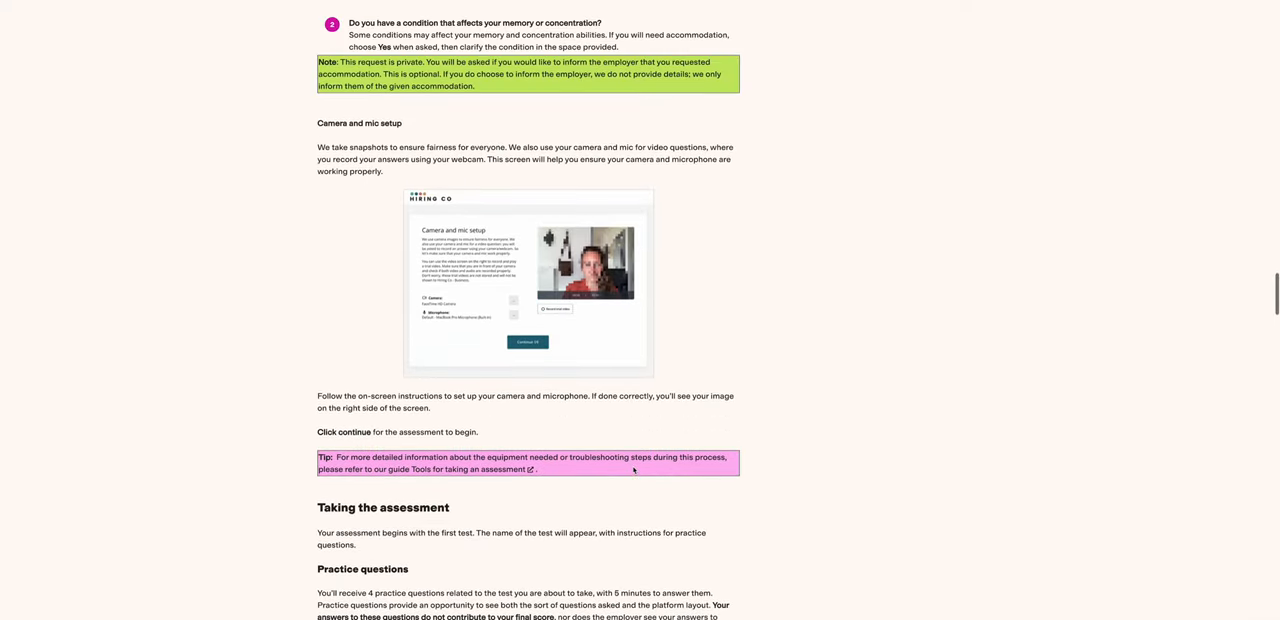
{"action": "scroll", "scroll_direction": "down", "scroll_amount": 3}
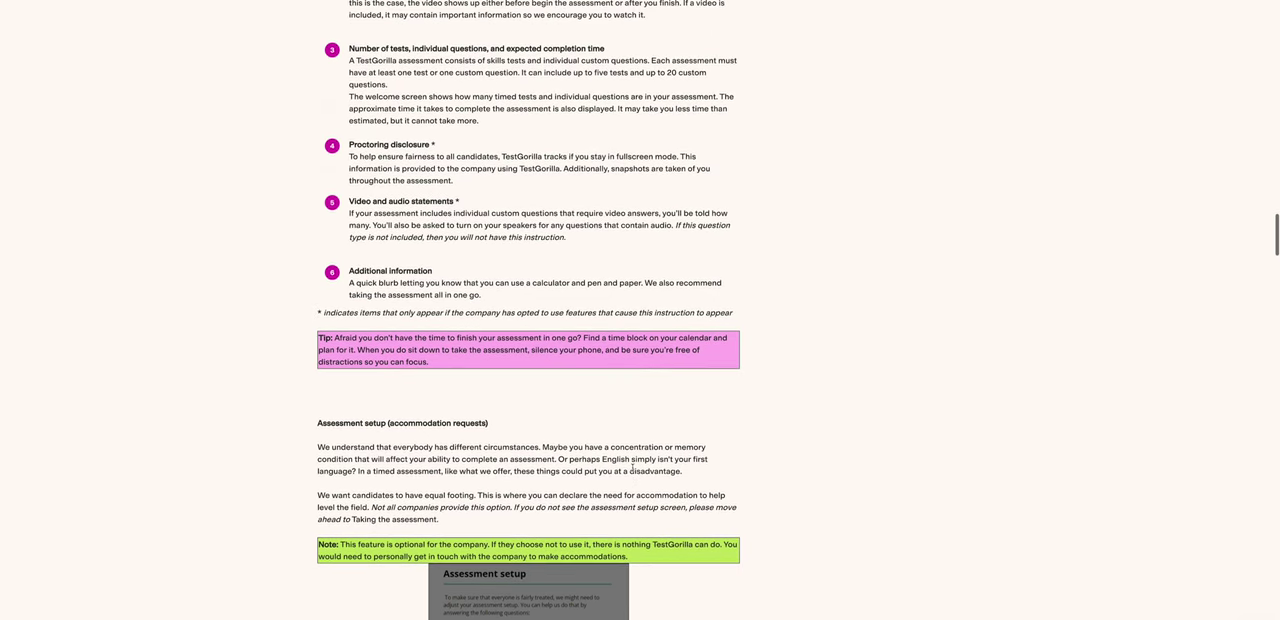
{"action": "scroll", "scroll_direction": "down", "scroll_amount": 3}
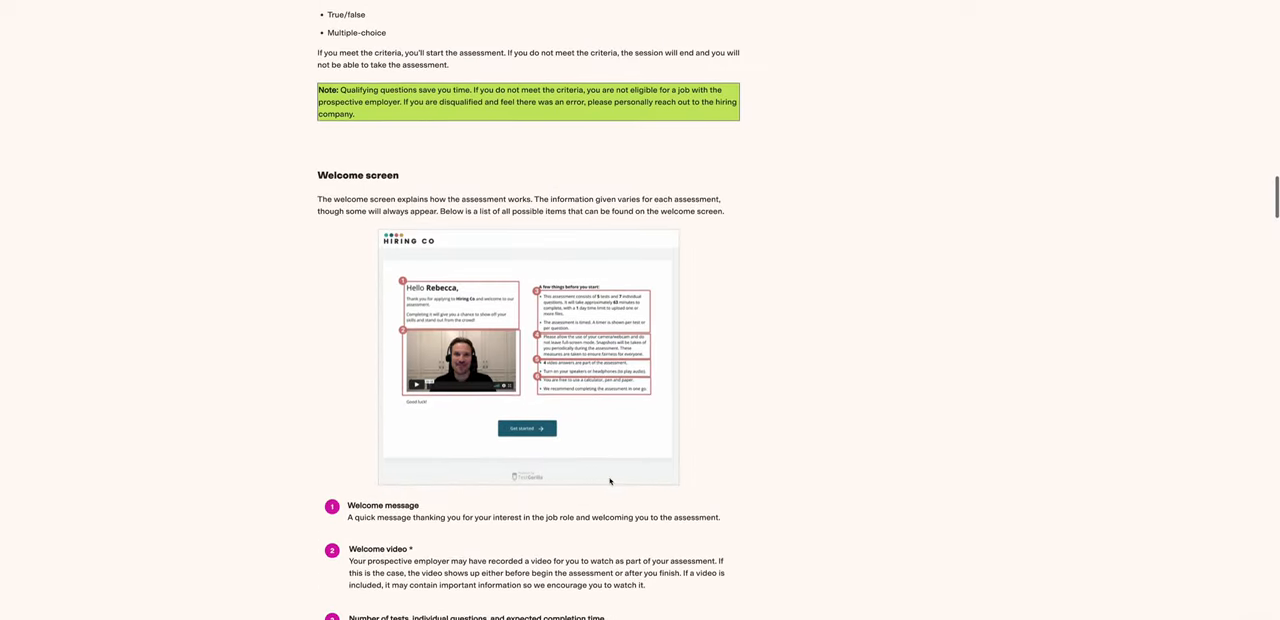
{"action": "scroll", "scroll_direction": "down", "scroll_amount": 3}
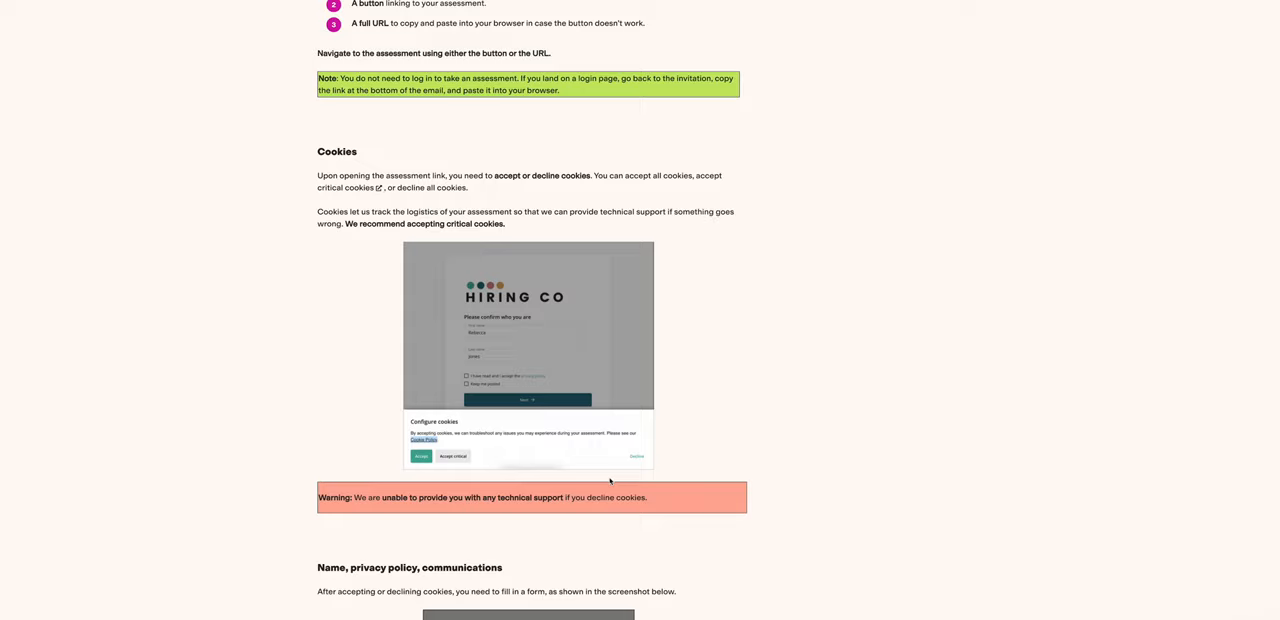
{"action": "scroll", "scroll_direction": "up", "scroll_amount": 3}
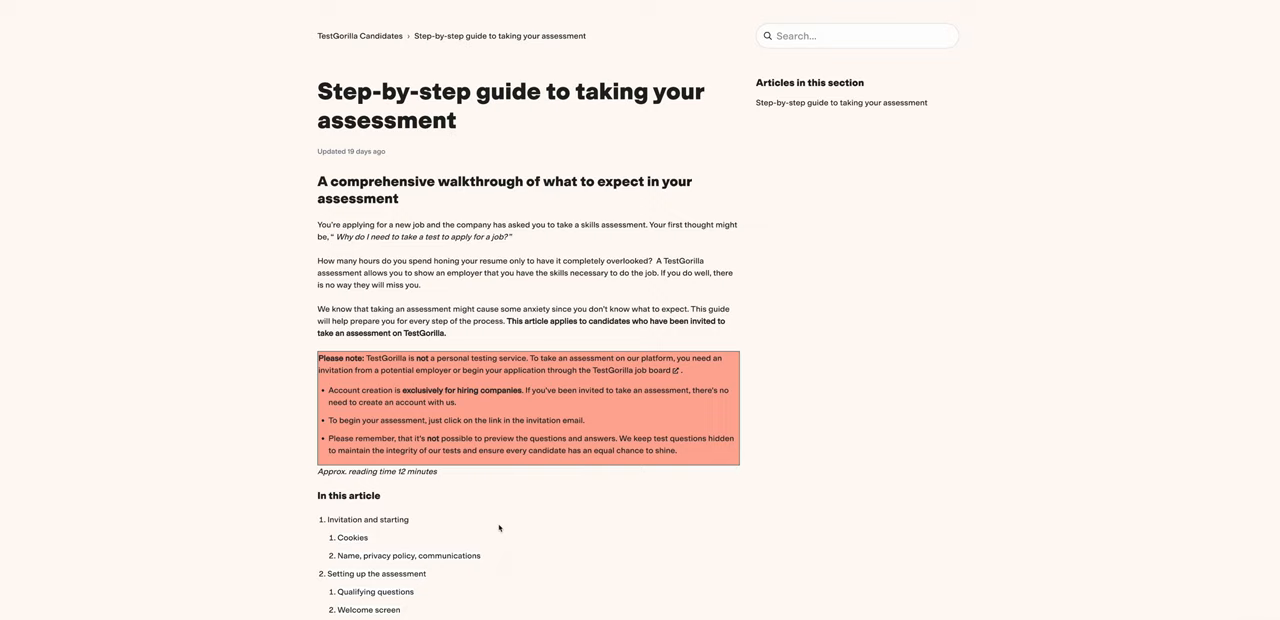
{"action": "mouse_move", "coordinate": [488, 463]}
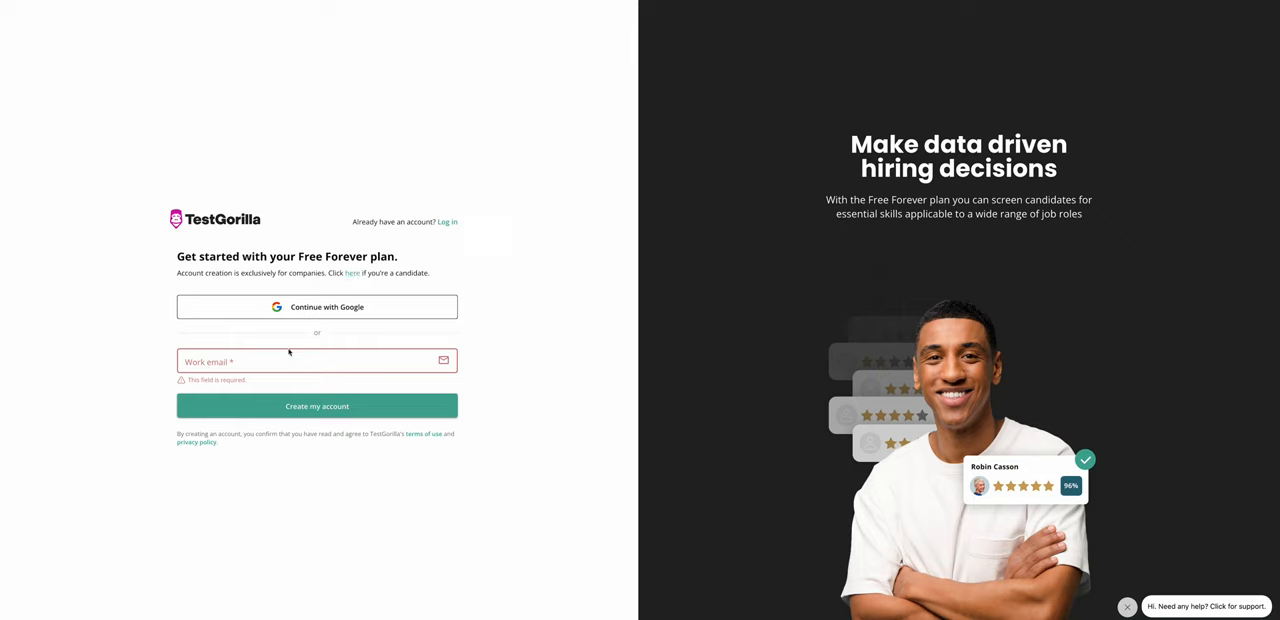
- Enter a work email address starting with 'inf' in the Free Forever sign-up form
{"action": "left_click", "coordinate": [317, 361]}
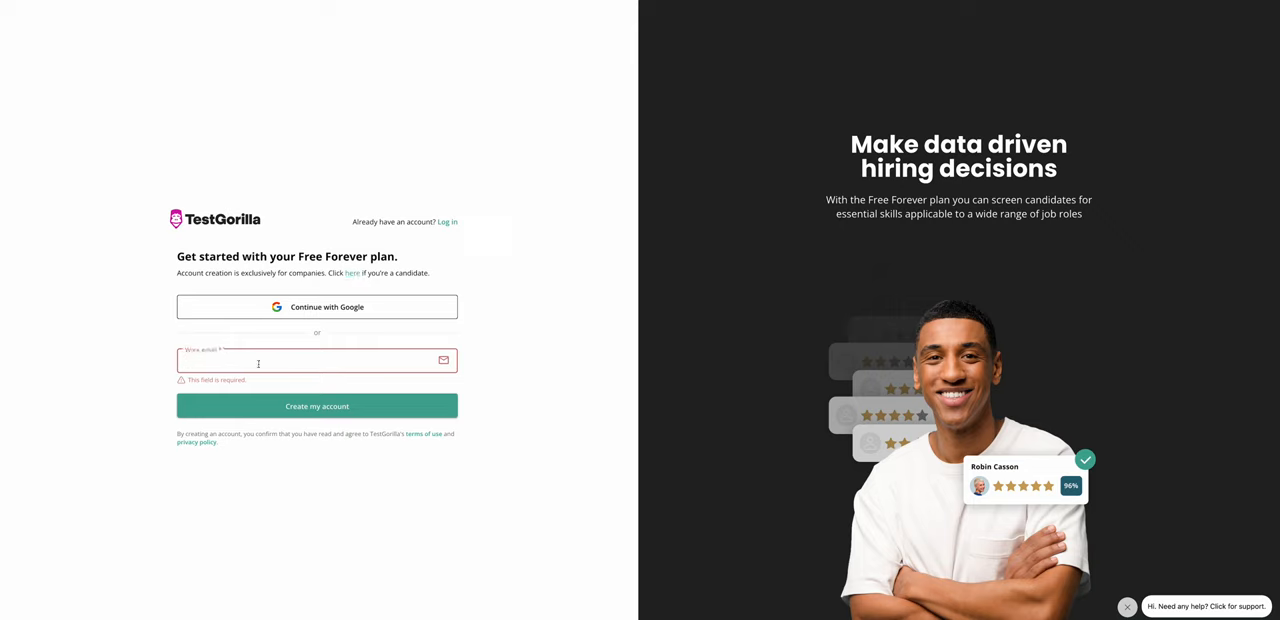
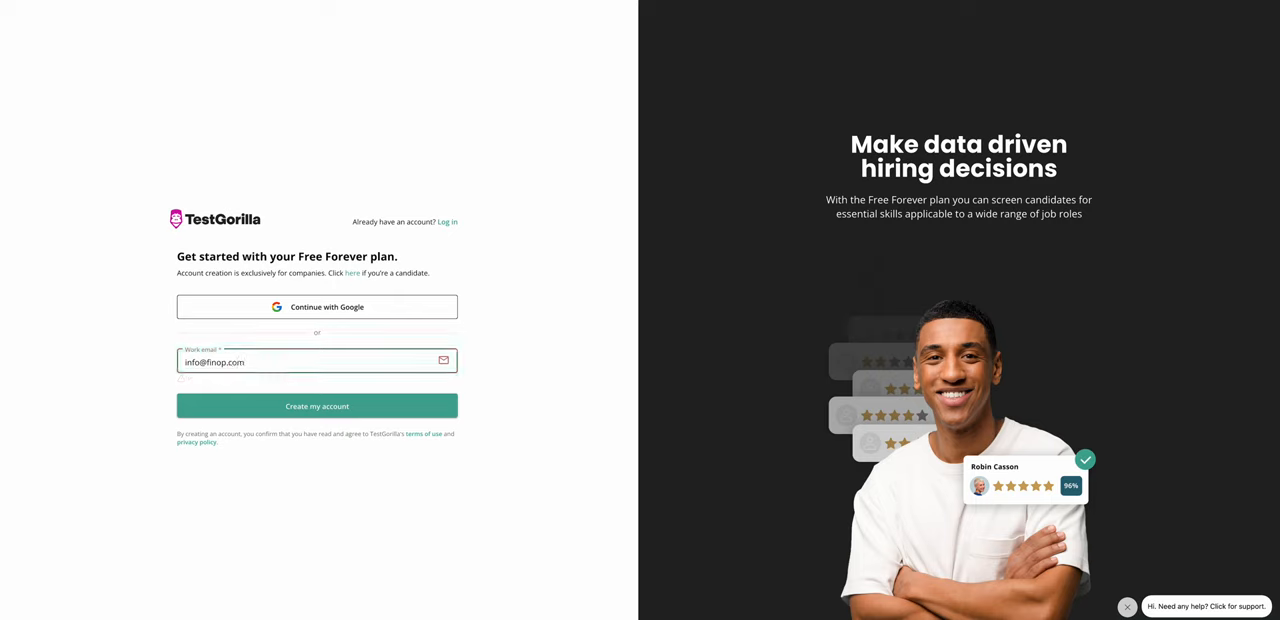
{"action": "left_click", "coordinate": [317, 362]}
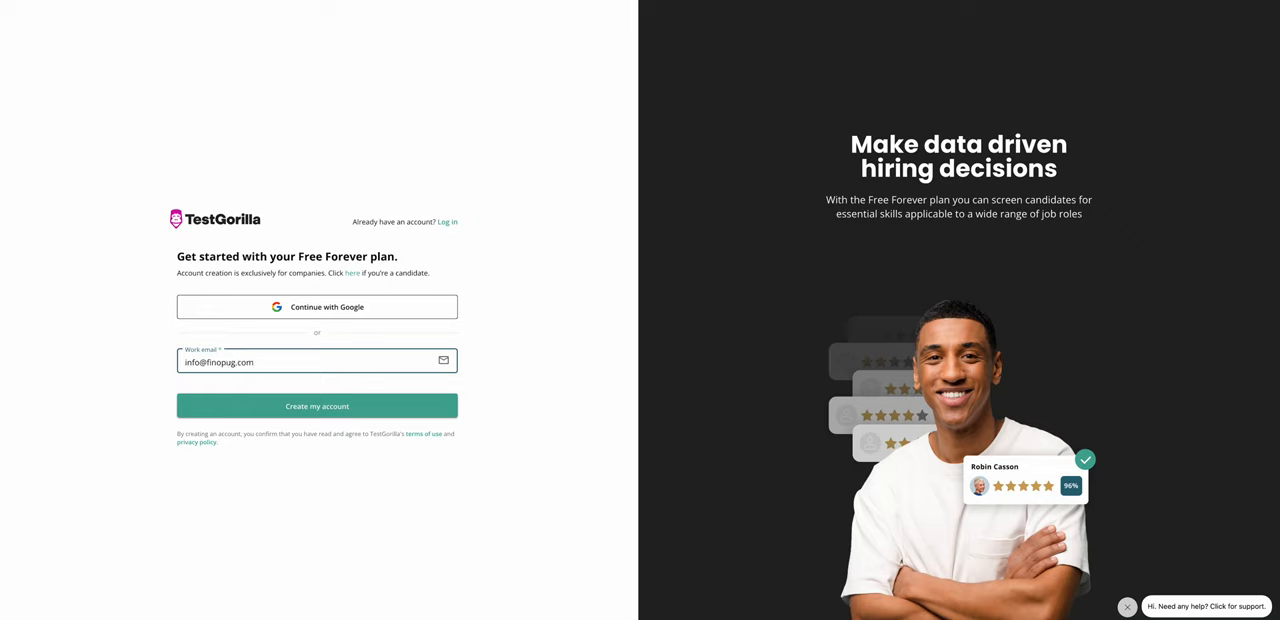
- Return to the assessment guide article and go to the Candidate Support home page
{"action": "left_click", "coordinate": [317, 406]}
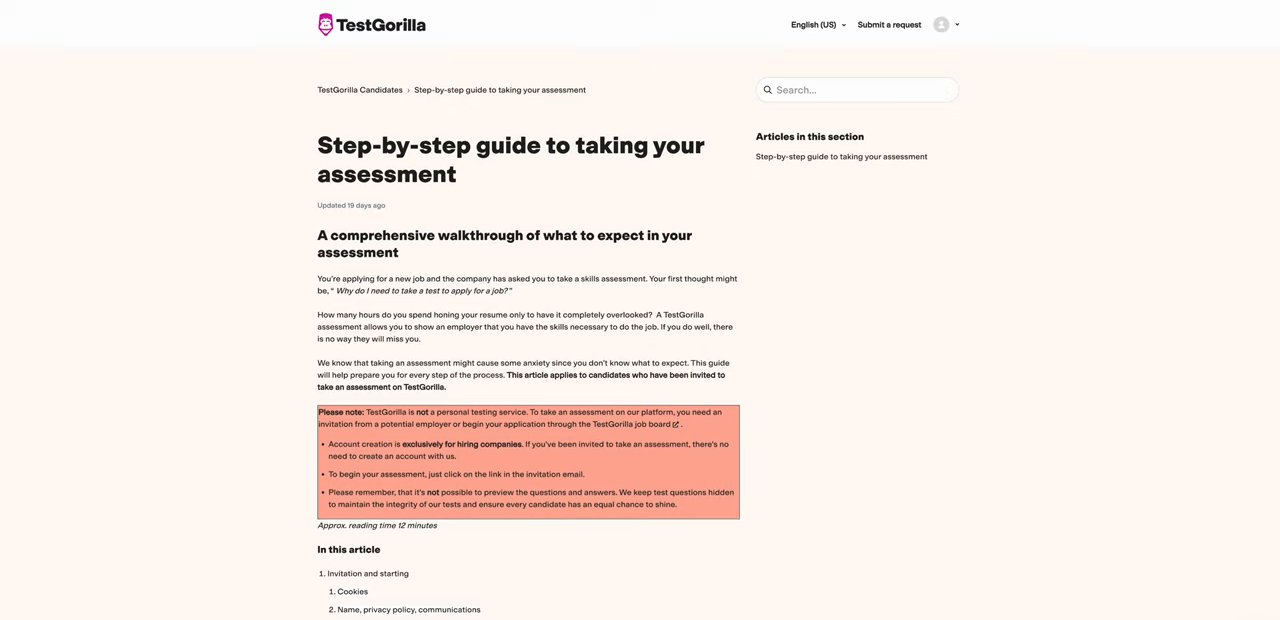
{"action": "mouse_move", "coordinate": [643, 31]}
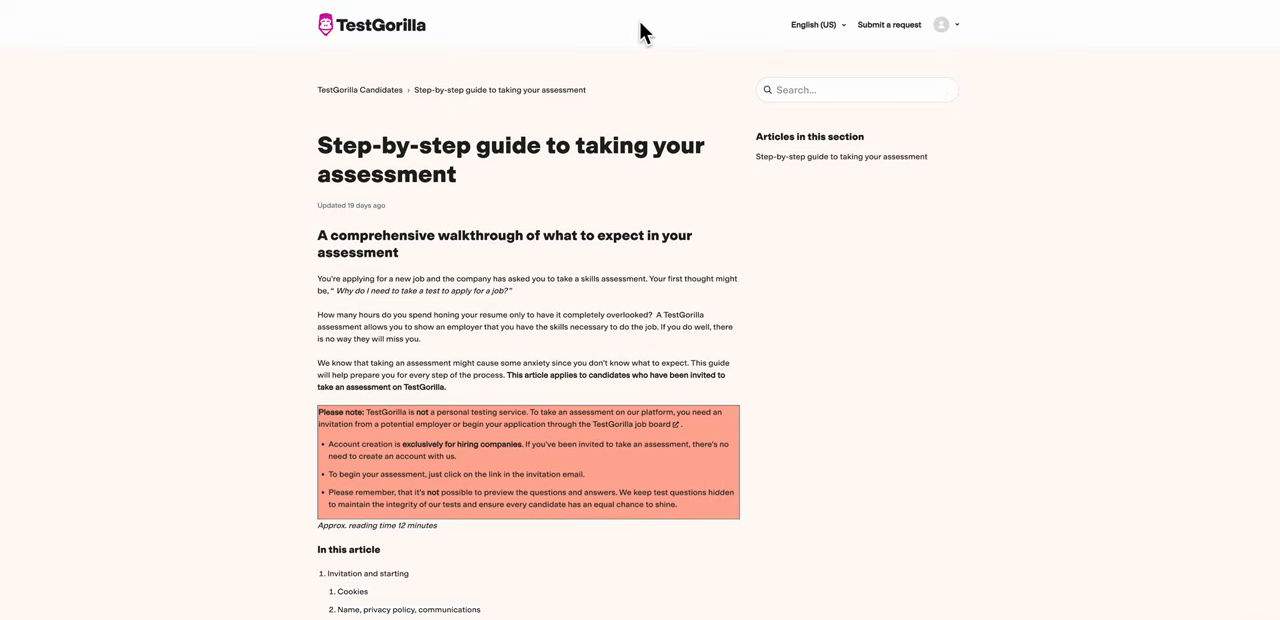
{"action": "left_click", "coordinate": [369, 27]}
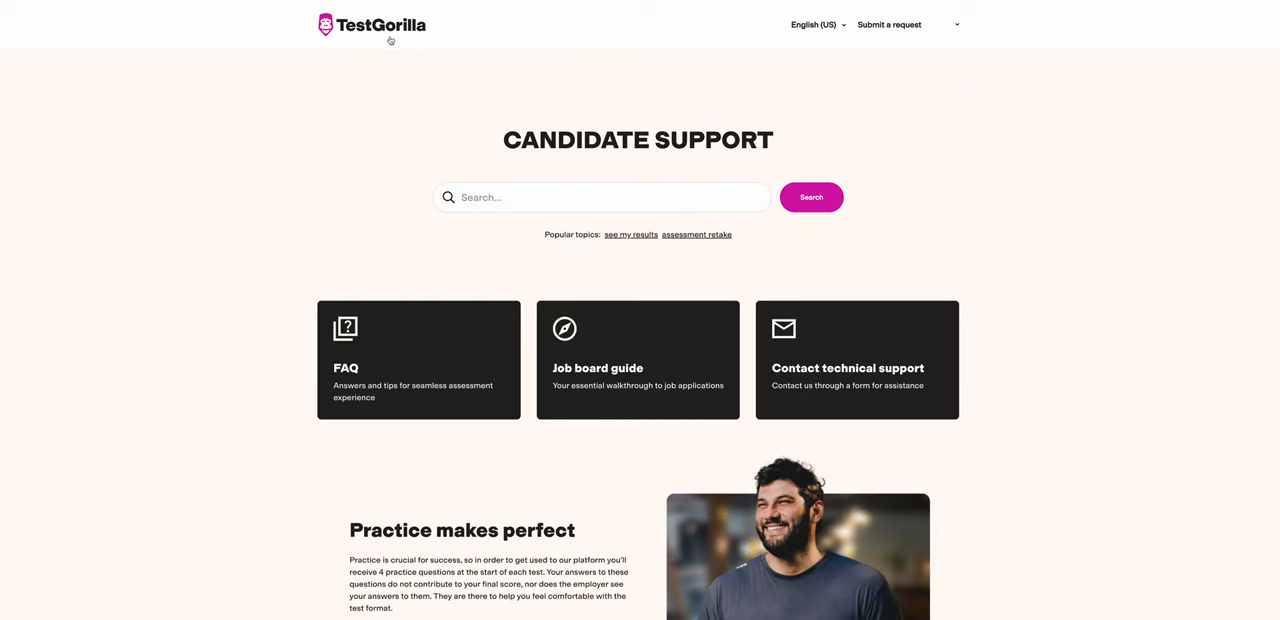